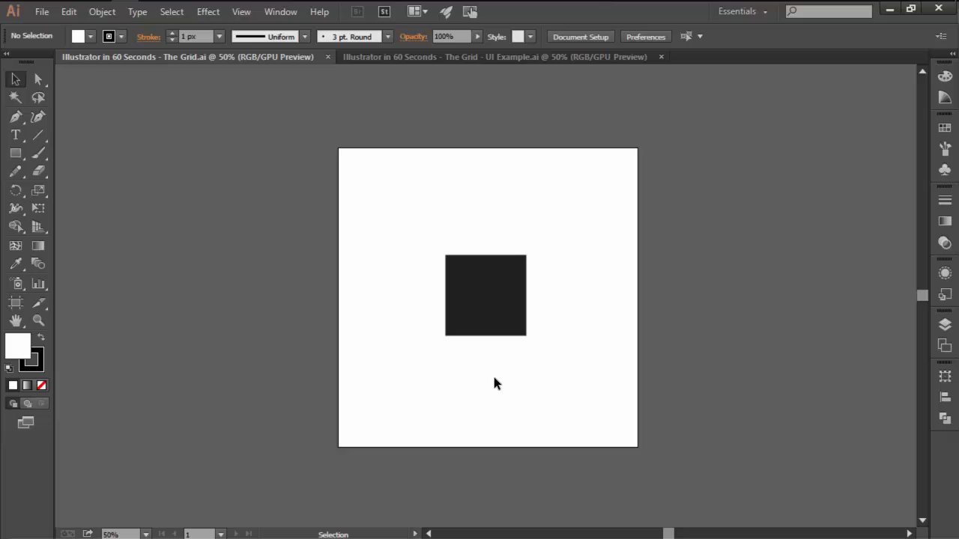
pyautogui.moveTo(677, 343)
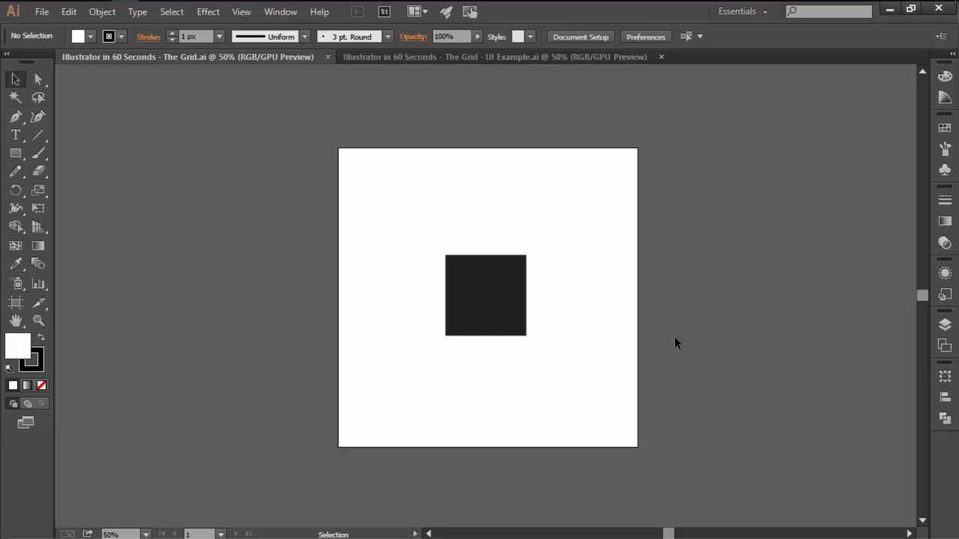
# Show the document grid across the artboard behind the black square
pyautogui.click(240, 12)
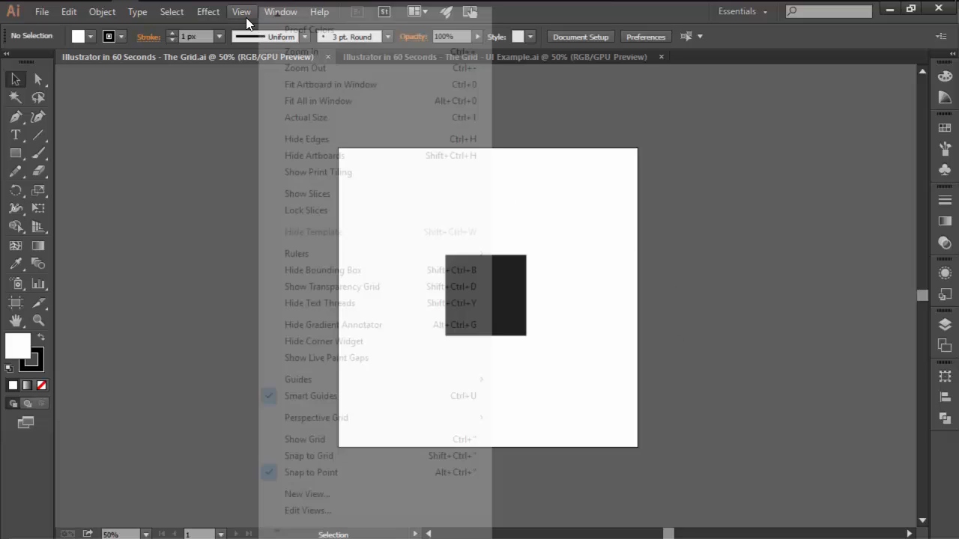
pyautogui.moveTo(332, 439)
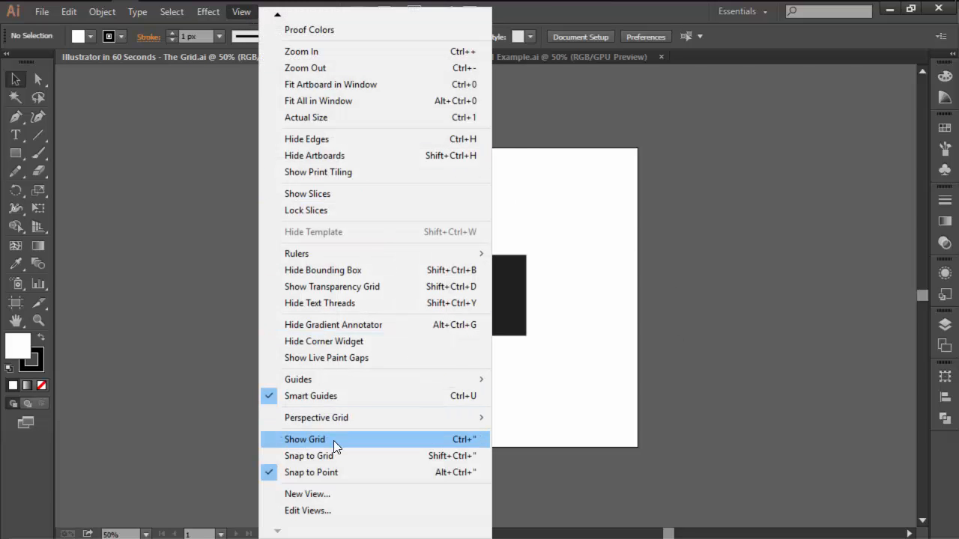
pyautogui.click(303, 439)
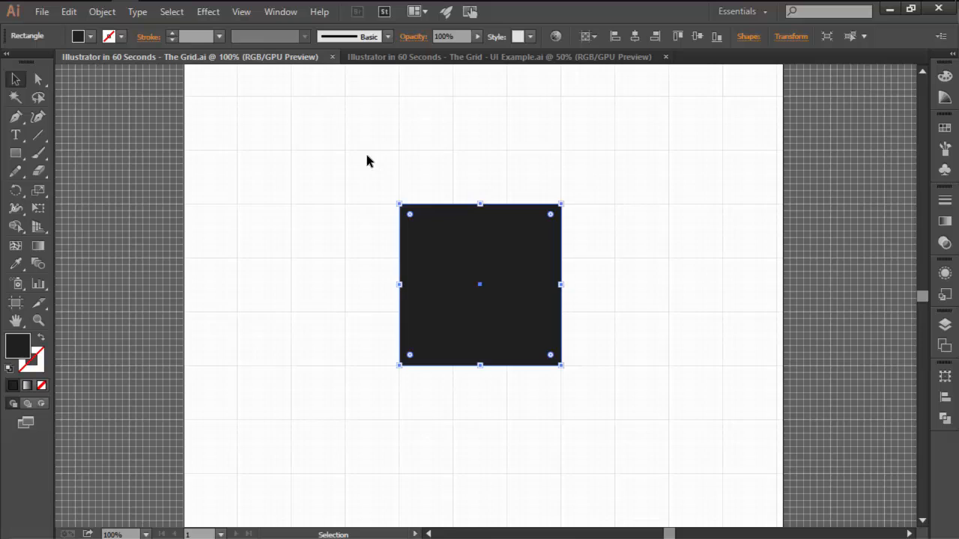
# Enable Snap to Grid so objects align to the visible grid lines
pyautogui.click(241, 12)
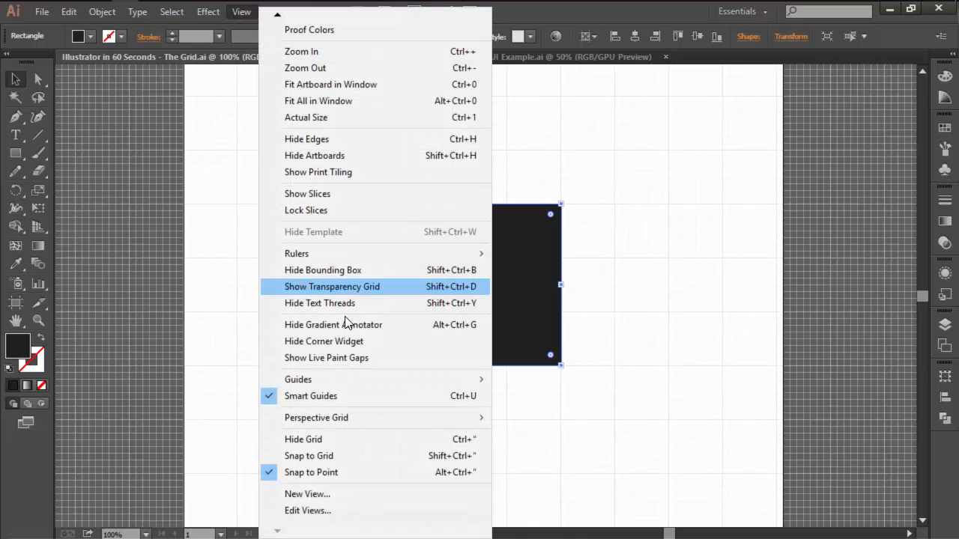
pyautogui.click(333, 286)
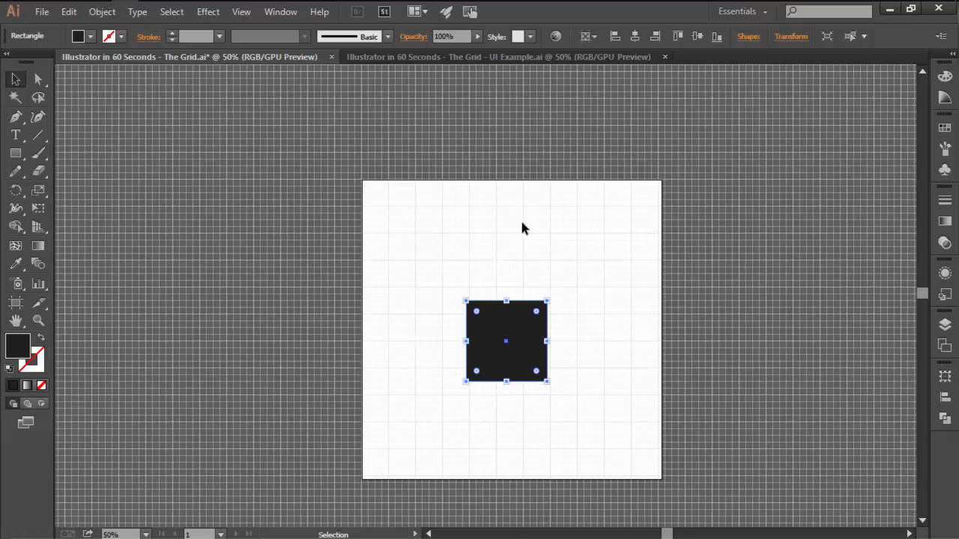
# In the UI Example document, move the Sidebar to the left edge, leaving Content on its right
pyautogui.click(506, 57)
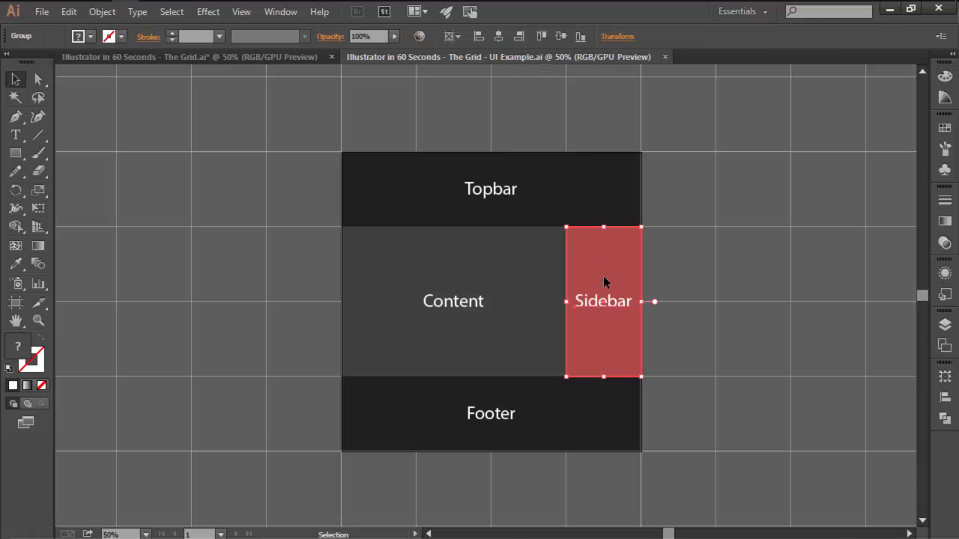
pyautogui.moveTo(603, 300); pyautogui.dragTo(378, 299)
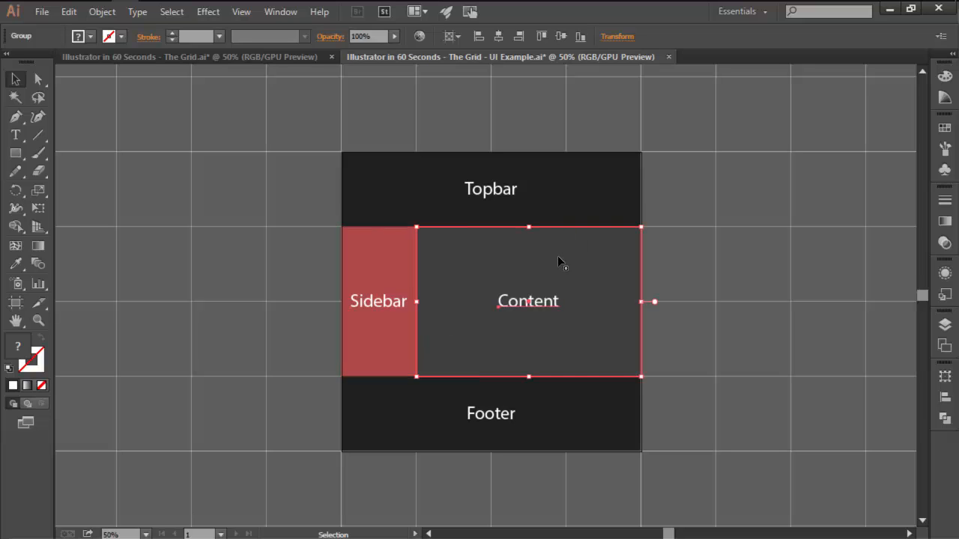
pyautogui.click(662, 251)
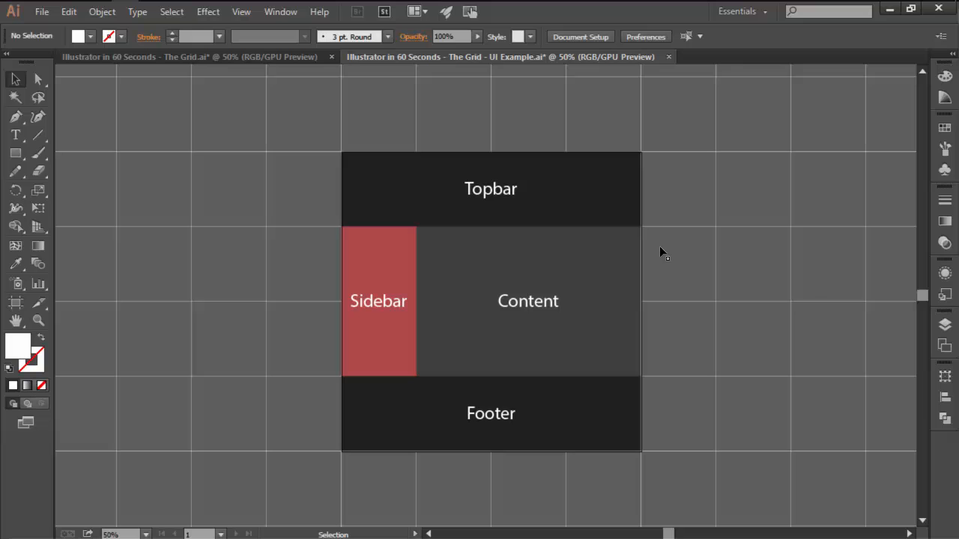
pyautogui.moveTo(105, 27)
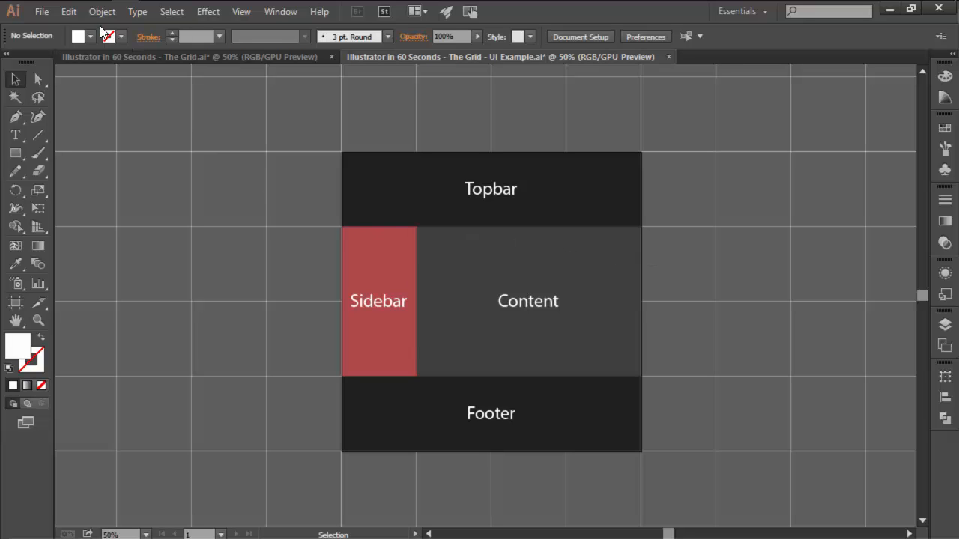
# Set Guides & Grid preferences to a gridline every 1 px for a finer grid
pyautogui.click(69, 12)
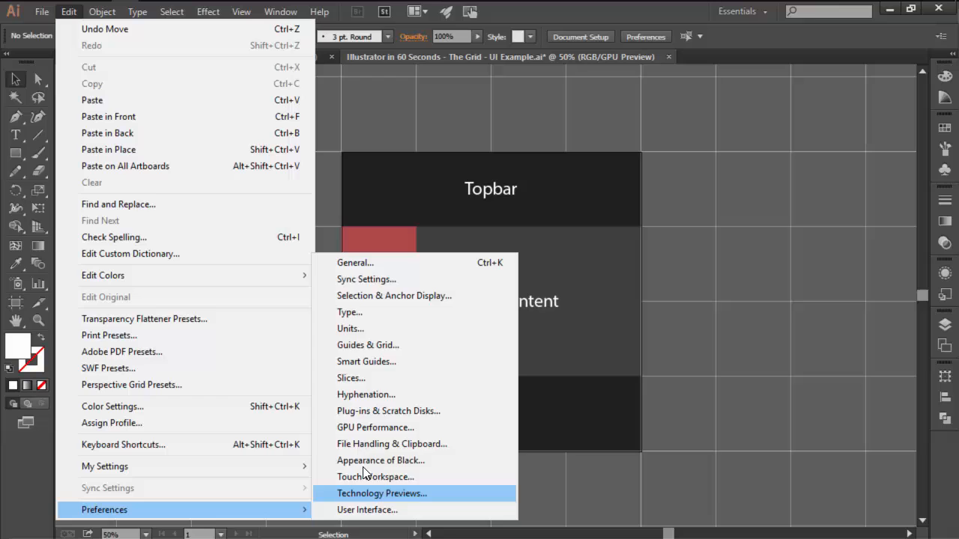
pyautogui.click(369, 345)
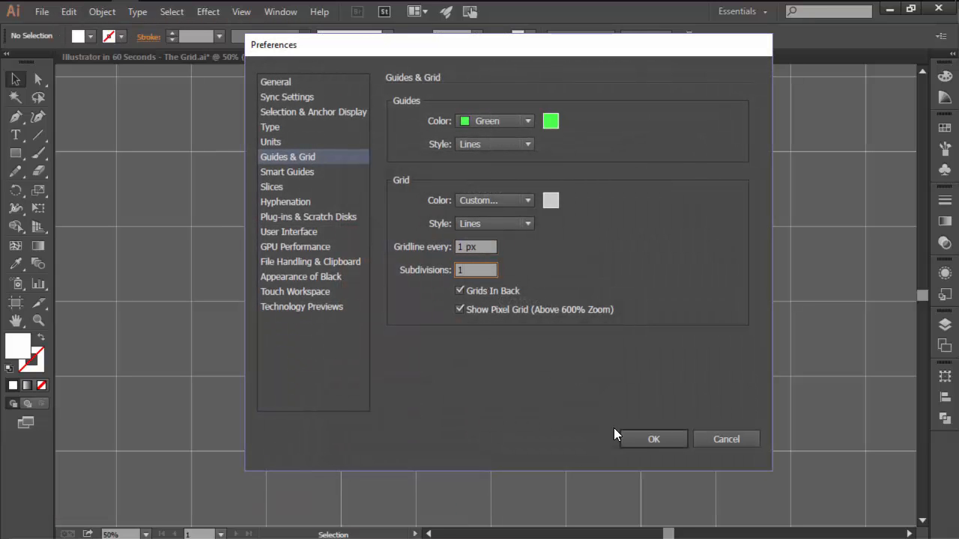
pyautogui.click(653, 439)
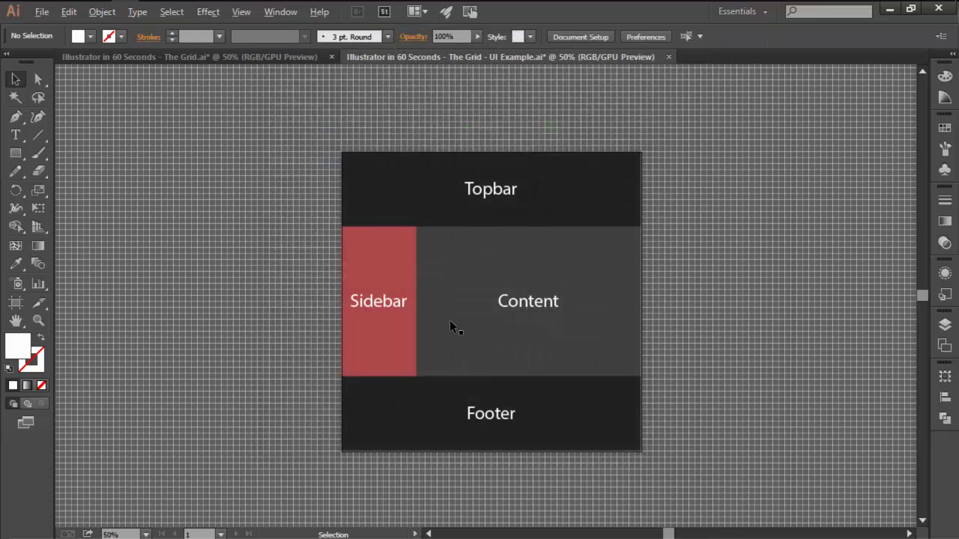